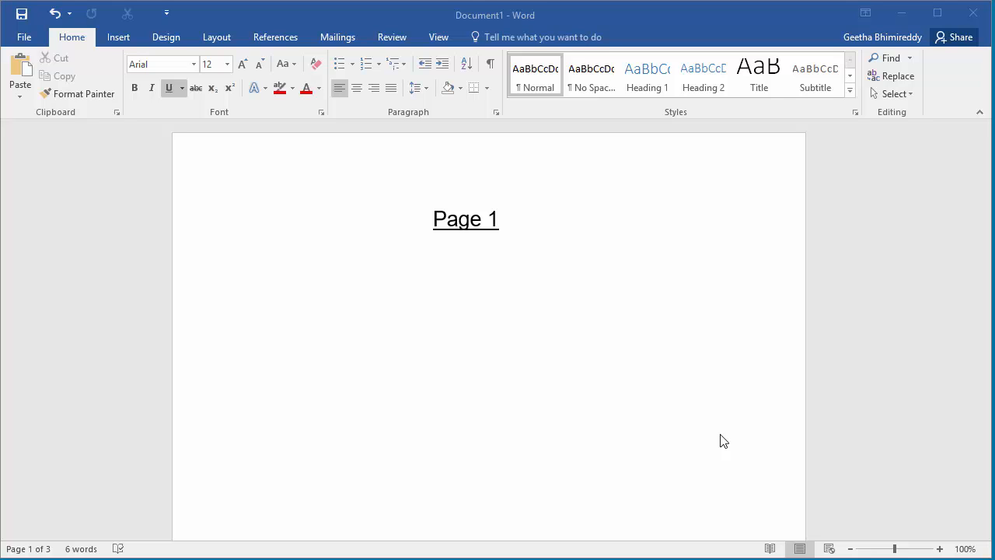
Scroll from page 1 down to page 3 until its empty three-column table is visible.
{"action": "scroll", "scroll_direction": "down", "scroll_amount": 3}
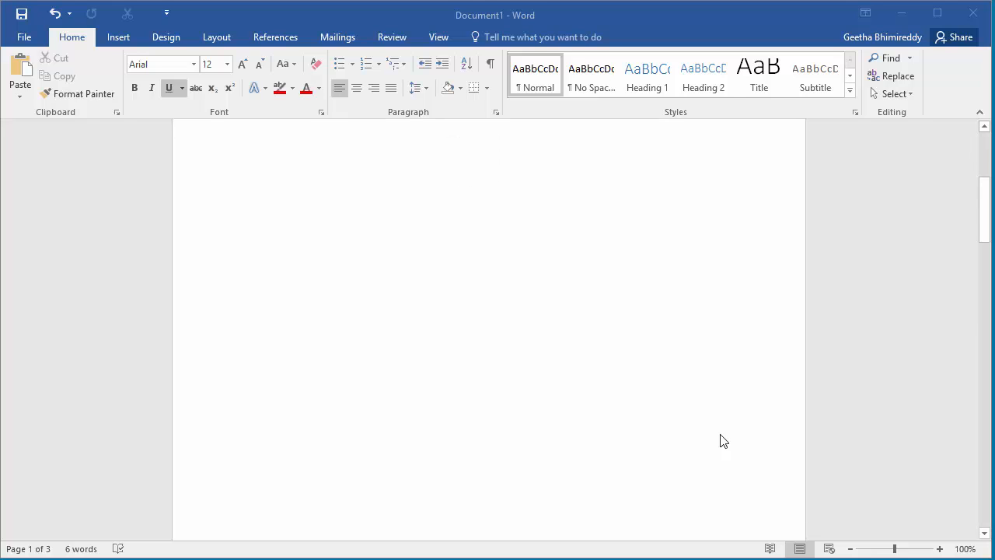
{"action": "scroll", "scroll_direction": "down", "scroll_amount": 3}
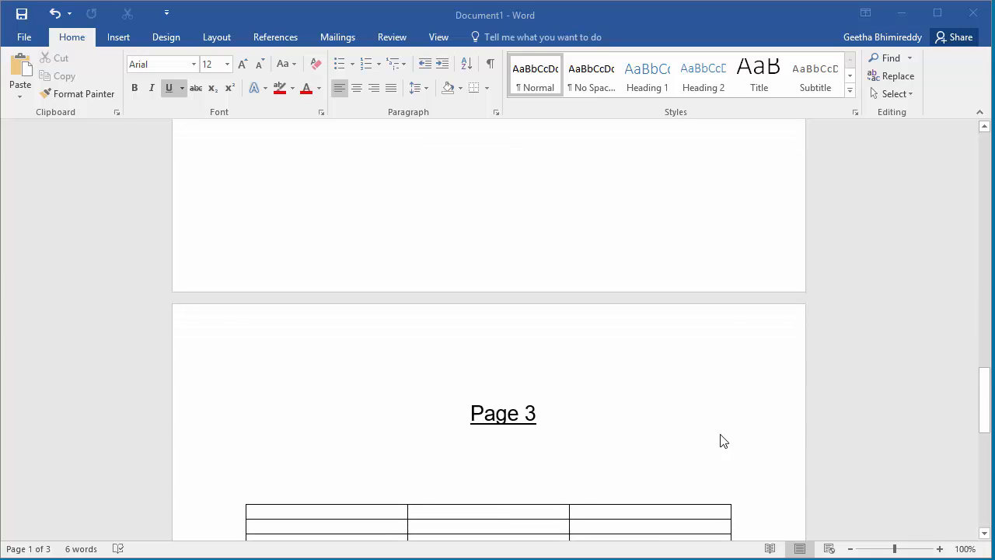
{"action": "scroll", "scroll_direction": "down", "scroll_amount": 3}
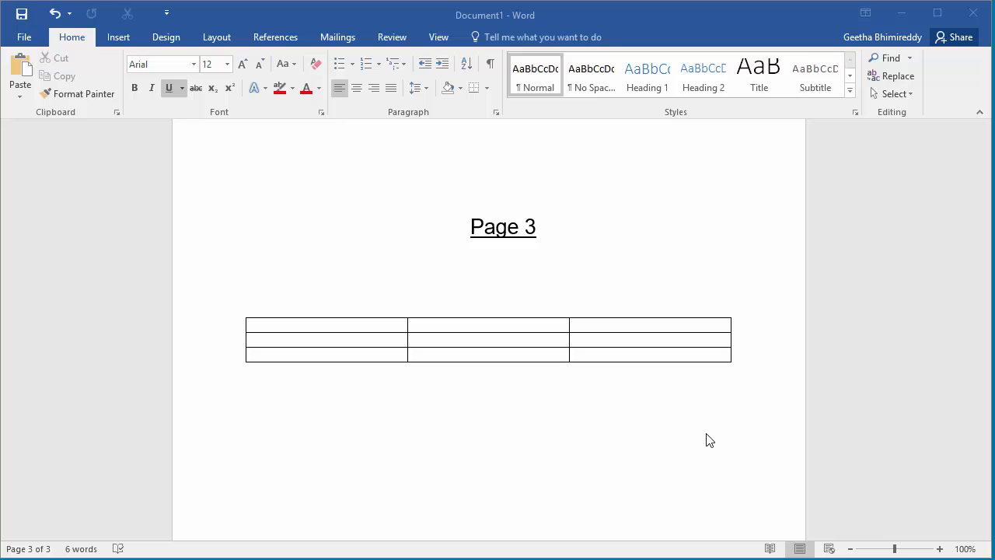
{"action": "mouse_move", "coordinate": [247, 323]}
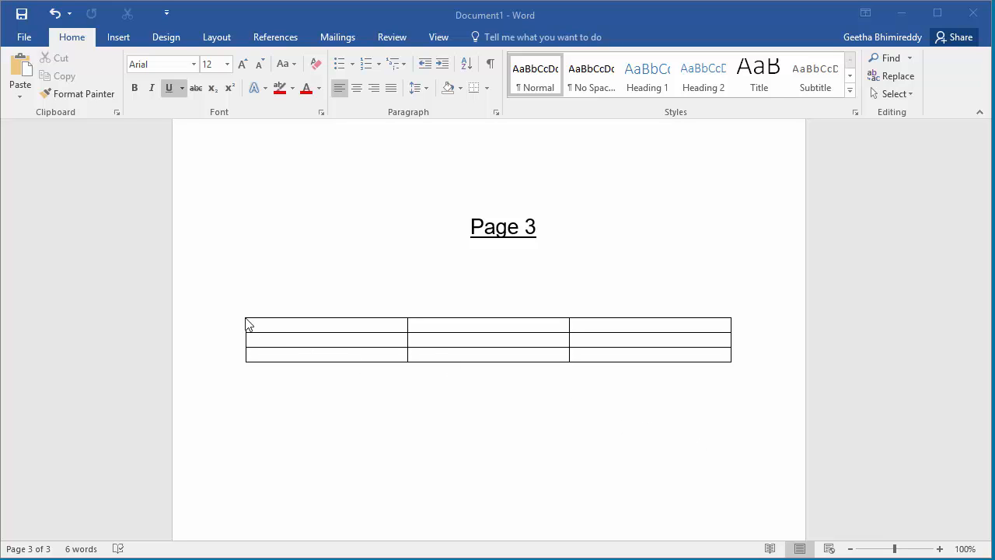
{"action": "mouse_move", "coordinate": [257, 325]}
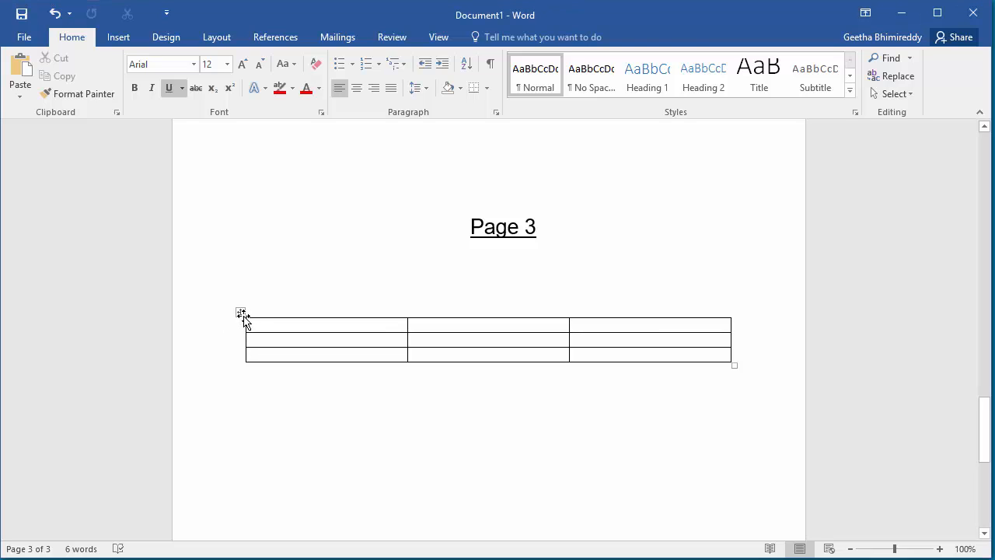
Select the page-3 table and bring up its Caption dialog proposing 'Table 1:' above.
{"action": "left_click", "coordinate": [241, 312]}
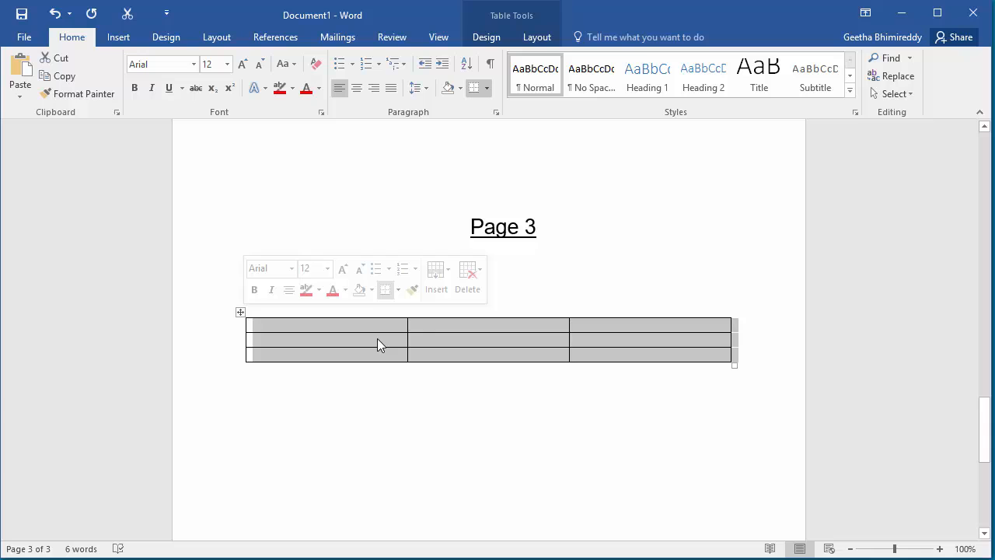
{"action": "right_click", "coordinate": [381, 345]}
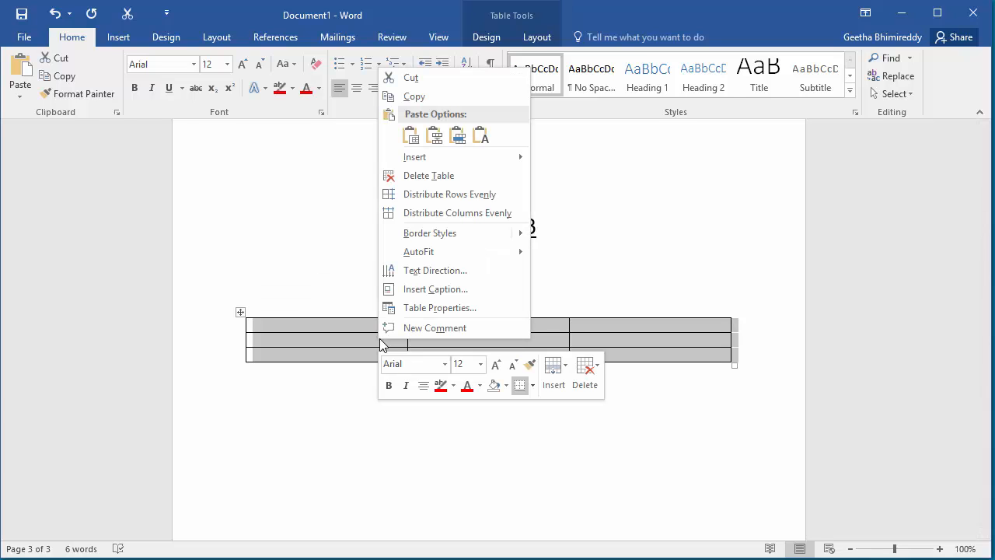
{"action": "mouse_move", "coordinate": [435, 288]}
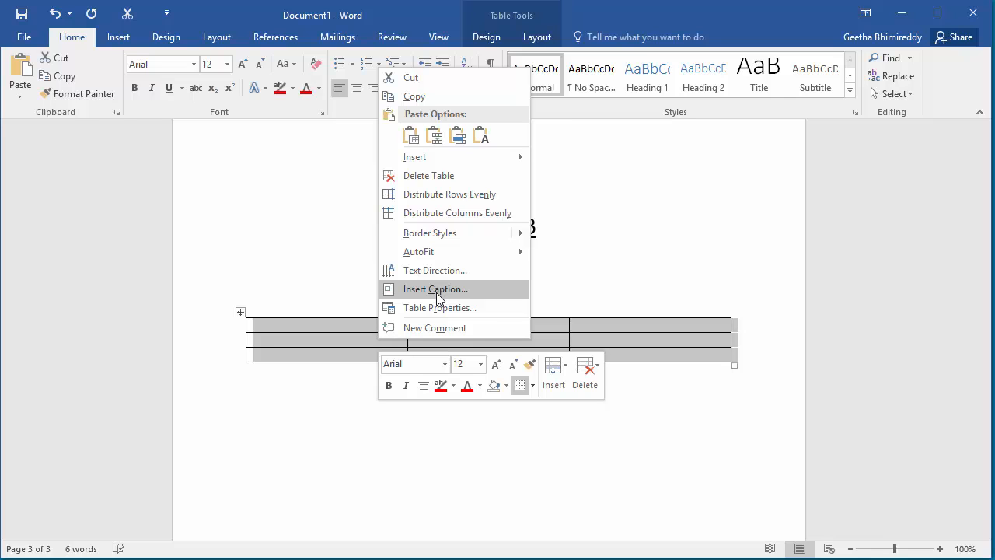
{"action": "left_click", "coordinate": [435, 288]}
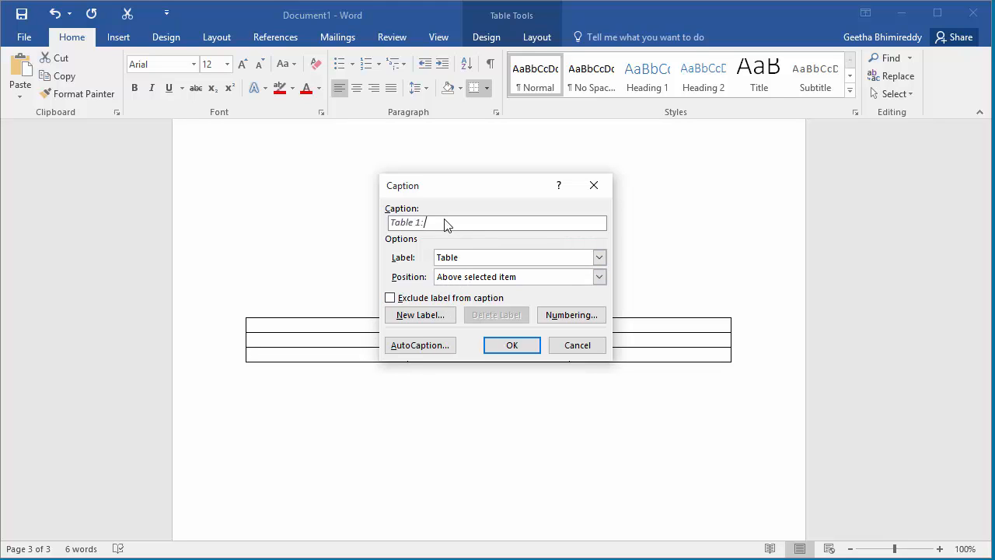
Caption the page-3 table 'Table 1: Project Report' above it, after checking the numbering.
{"action": "type", "text": "P"}
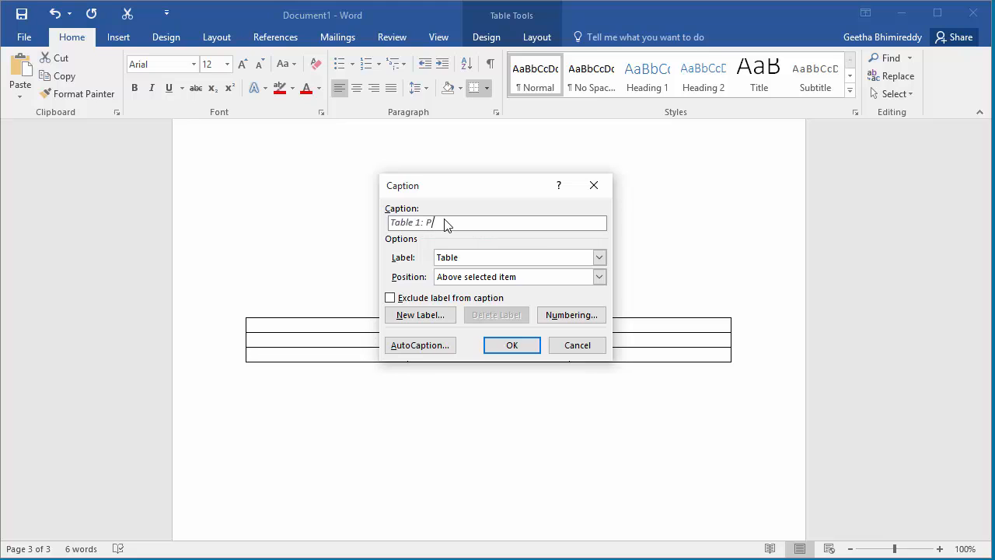
{"action": "type", "text": "roject"}
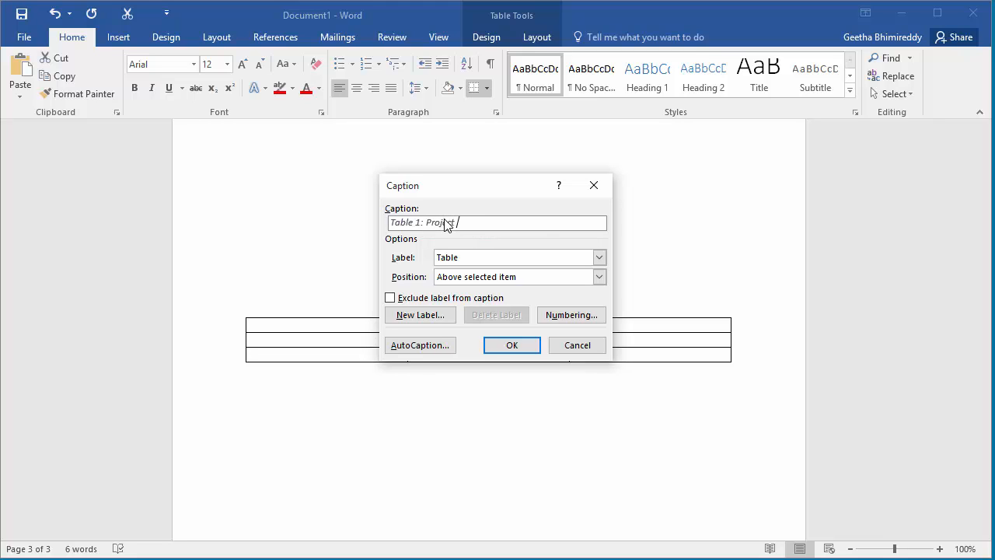
{"action": "type", "text": "Report"}
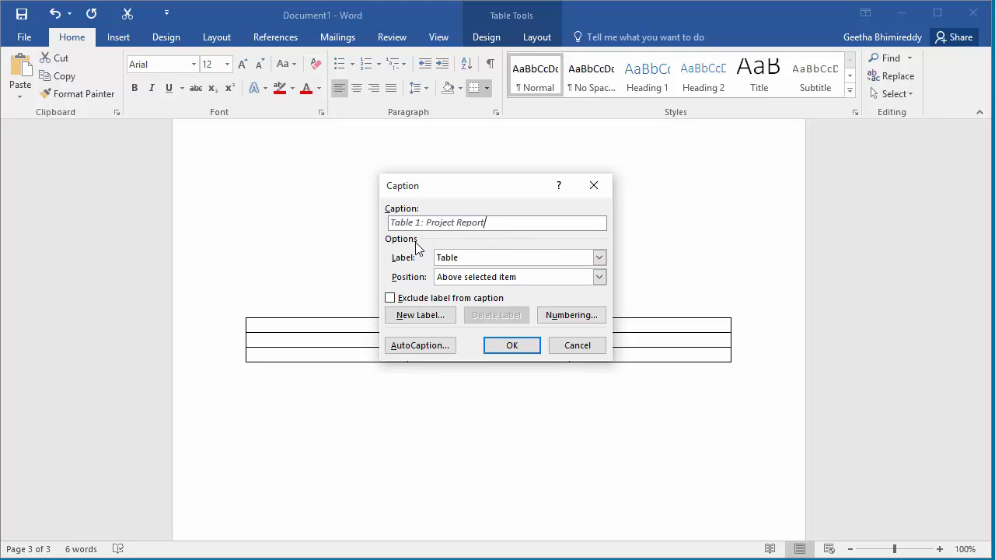
{"action": "mouse_move", "coordinate": [444, 264]}
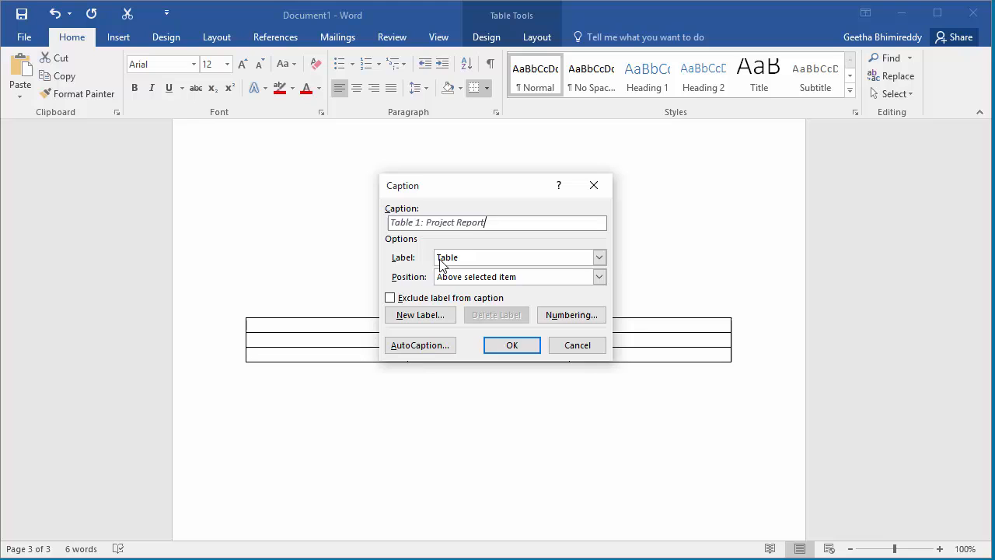
{"action": "mouse_move", "coordinate": [571, 314]}
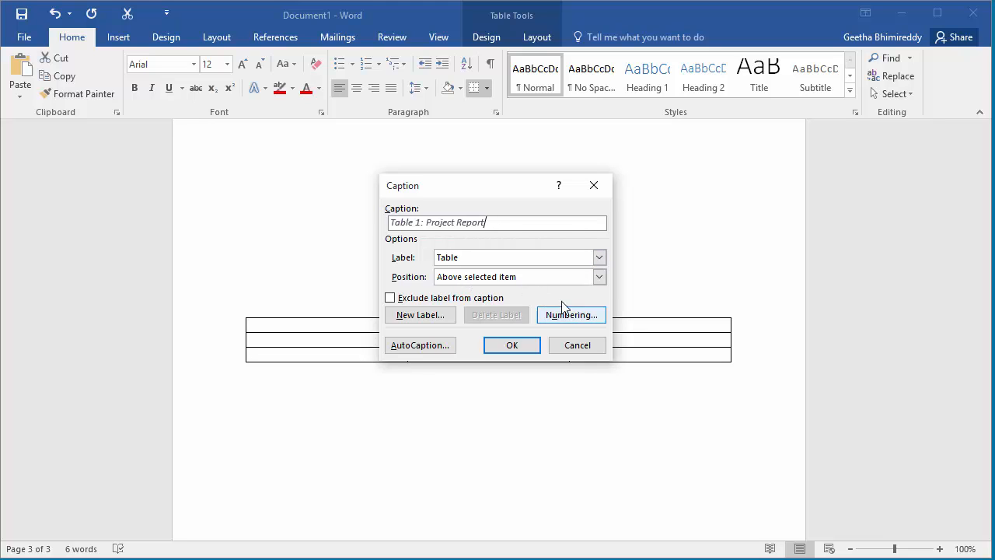
{"action": "left_click", "coordinate": [599, 276]}
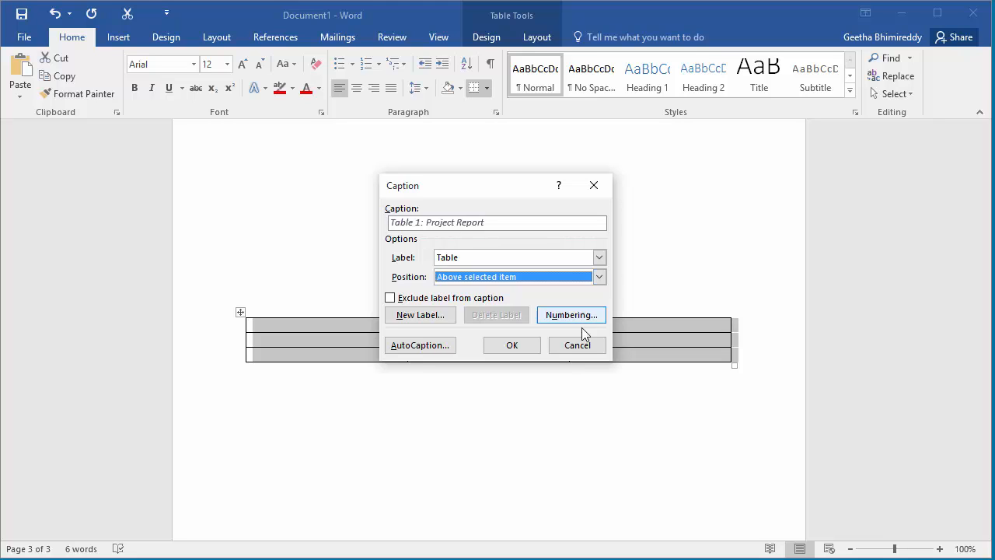
{"action": "left_click", "coordinate": [512, 344]}
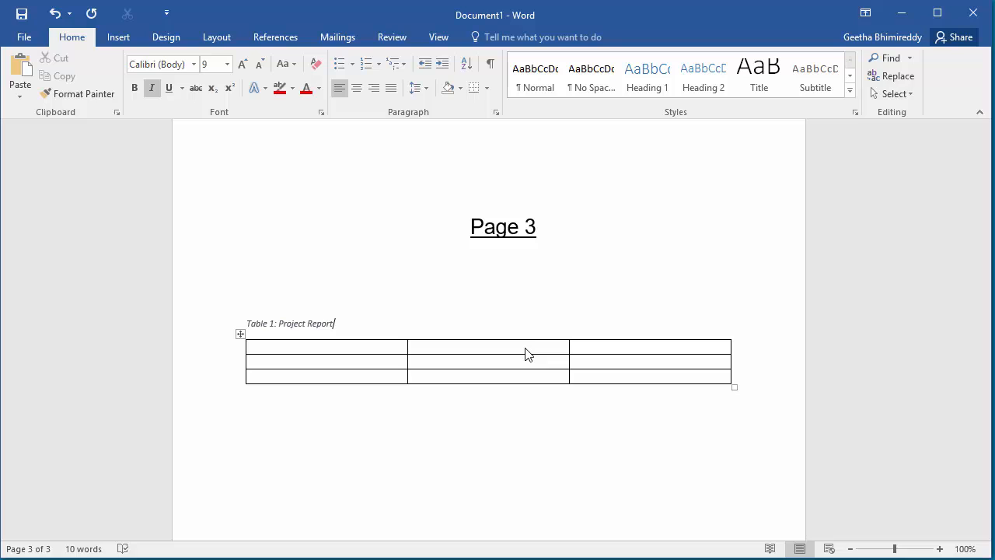
{"action": "scroll", "scroll_direction": "down", "scroll_amount": 3}
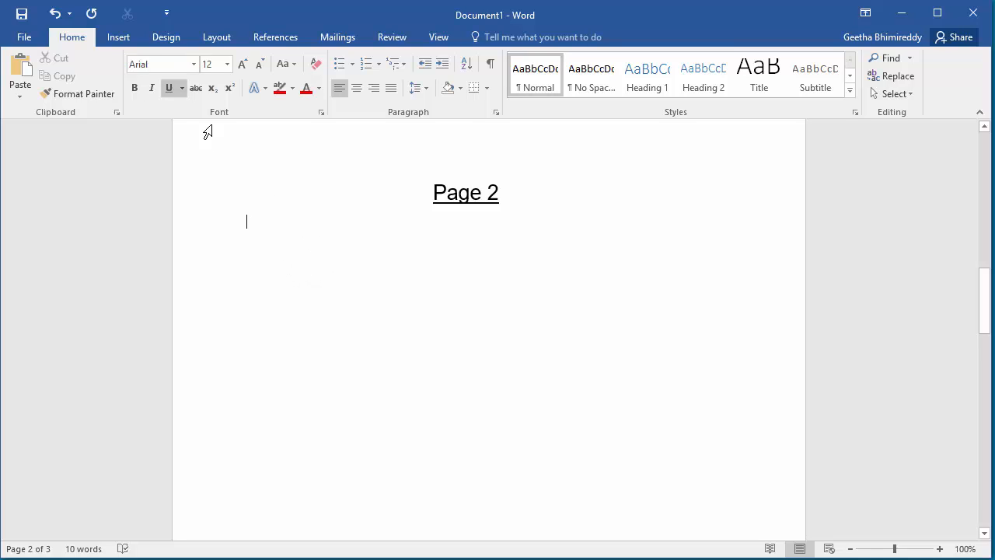
Insert a new empty table on page 2 from the Insert ribbon's Table menu.
{"action": "left_click", "coordinate": [119, 36]}
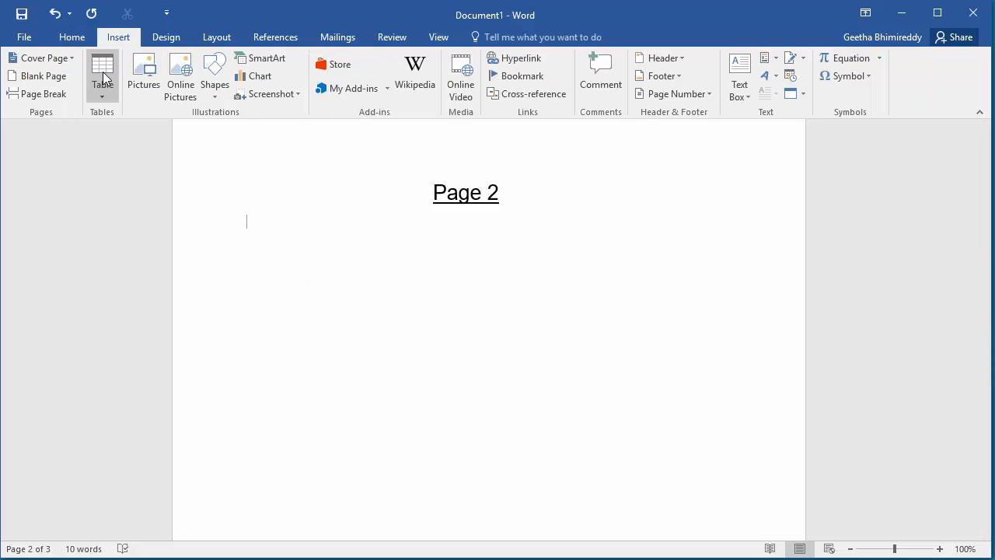
{"action": "left_click", "coordinate": [102, 70]}
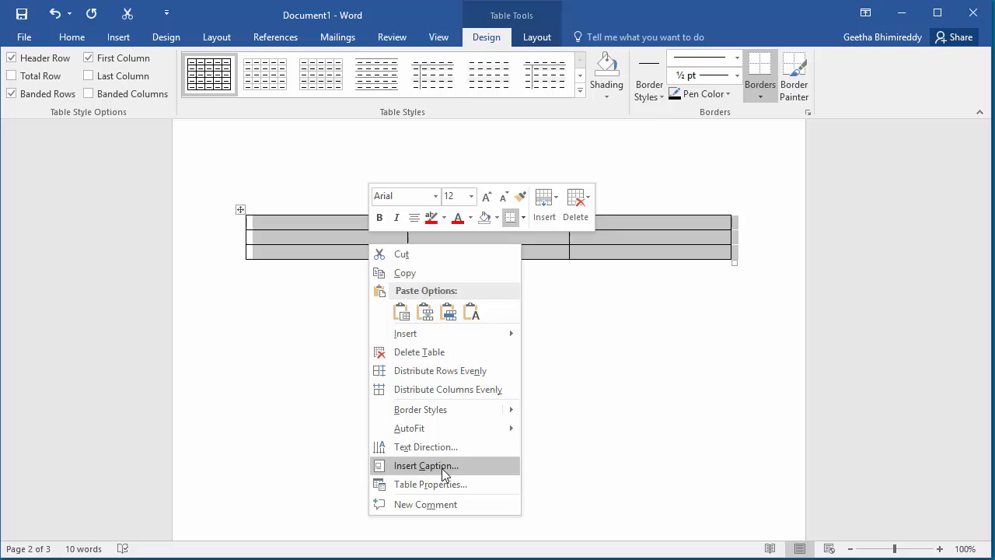
Add the caption 'Table 1: Project Status' above the new page-2 table.
{"action": "left_click", "coordinate": [425, 465]}
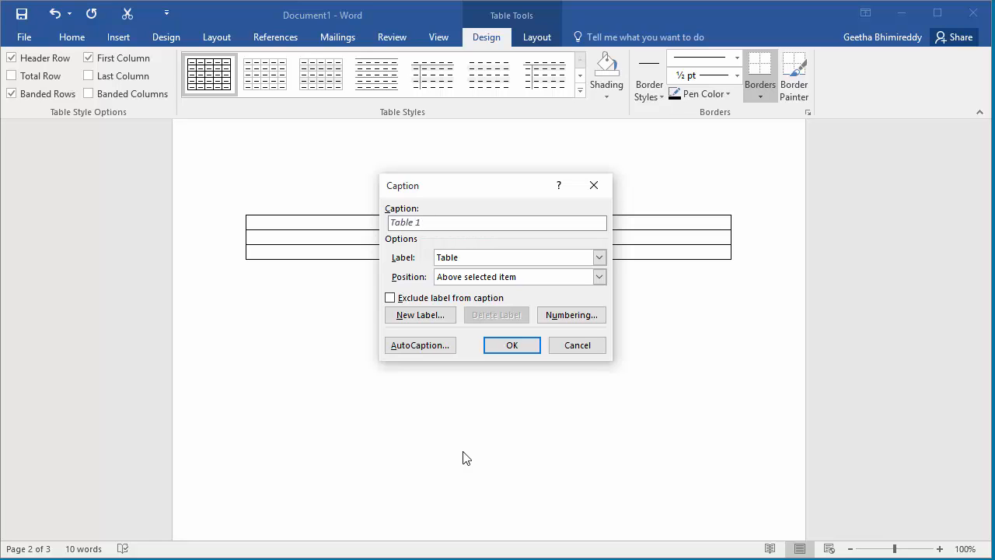
{"action": "mouse_move", "coordinate": [466, 452]}
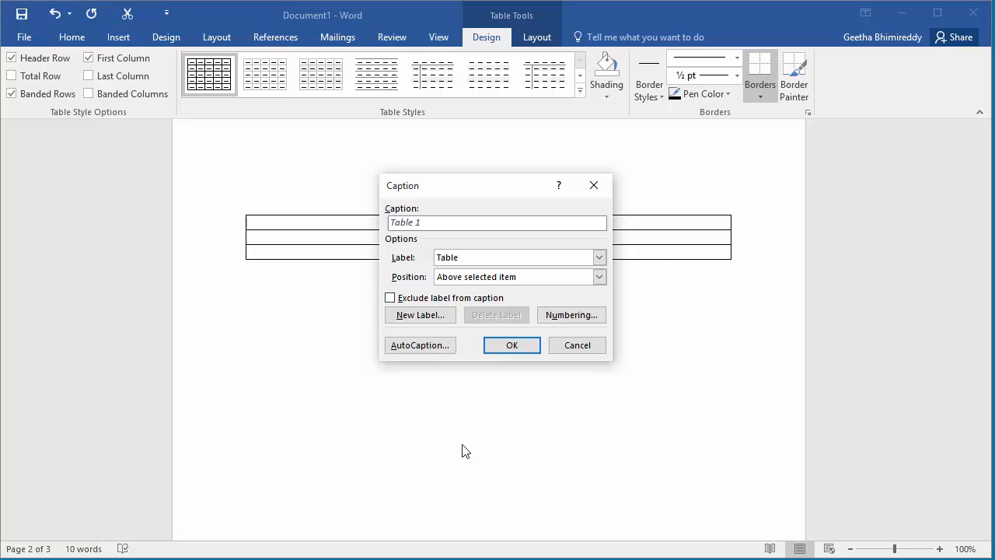
{"action": "type", "text": ":"}
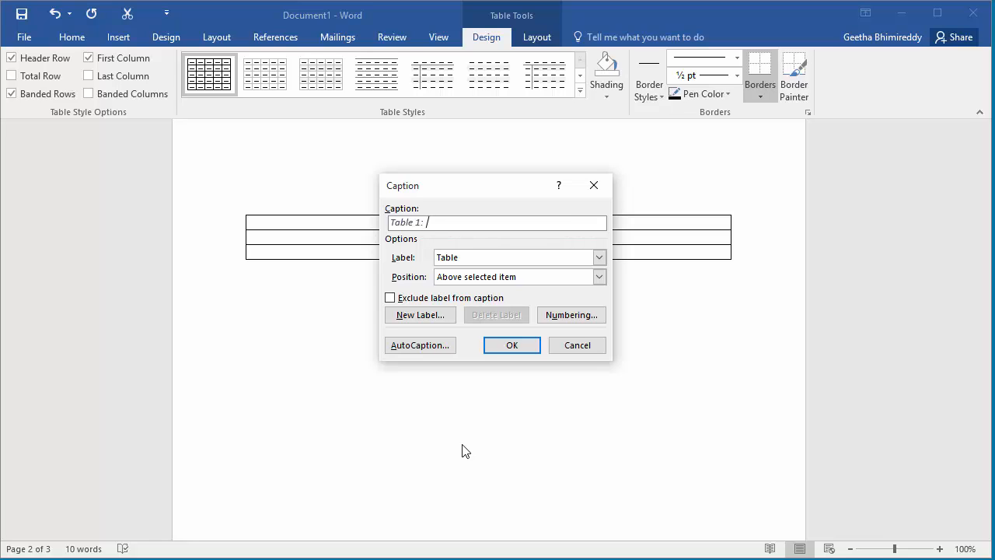
{"action": "type", "text": "Project"}
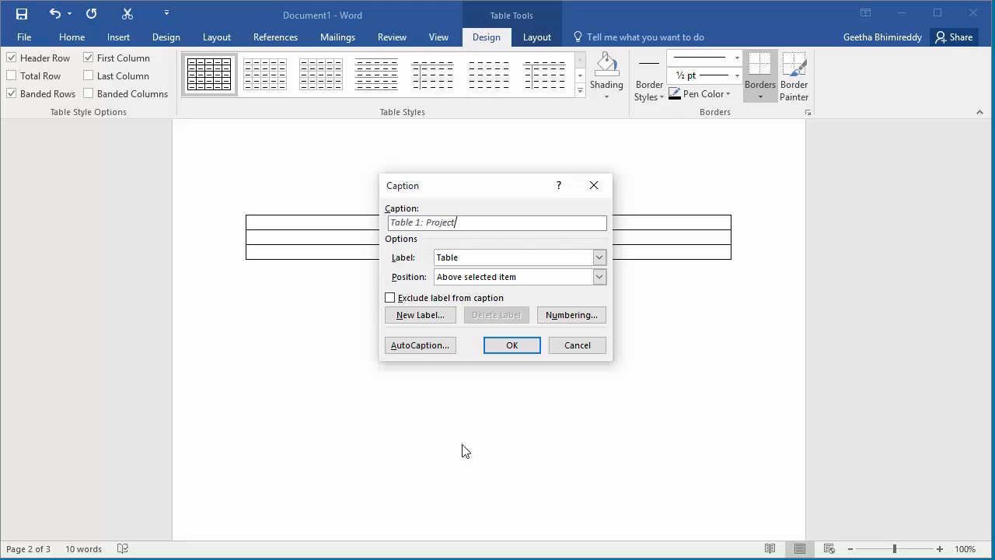
{"action": "type", "text": "Status"}
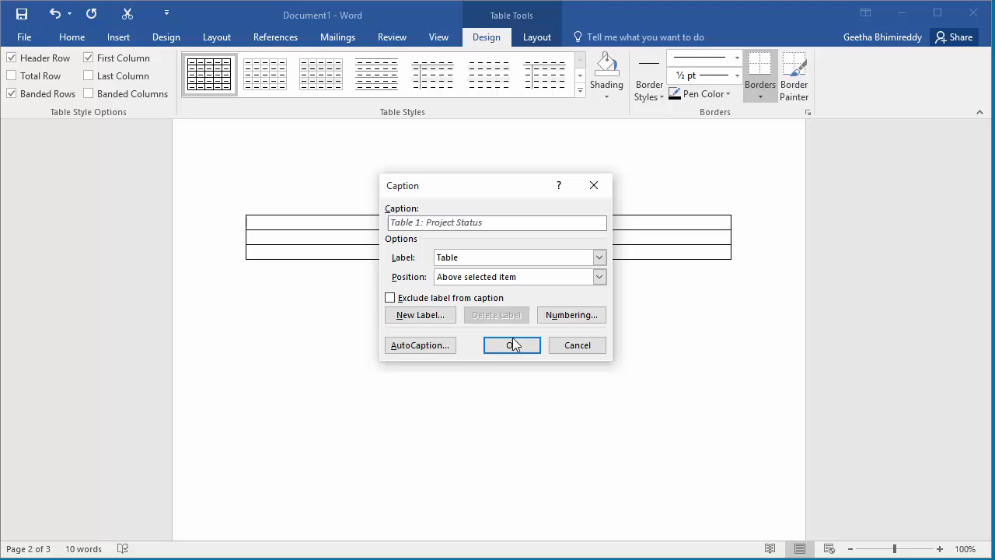
{"action": "left_click", "coordinate": [511, 345]}
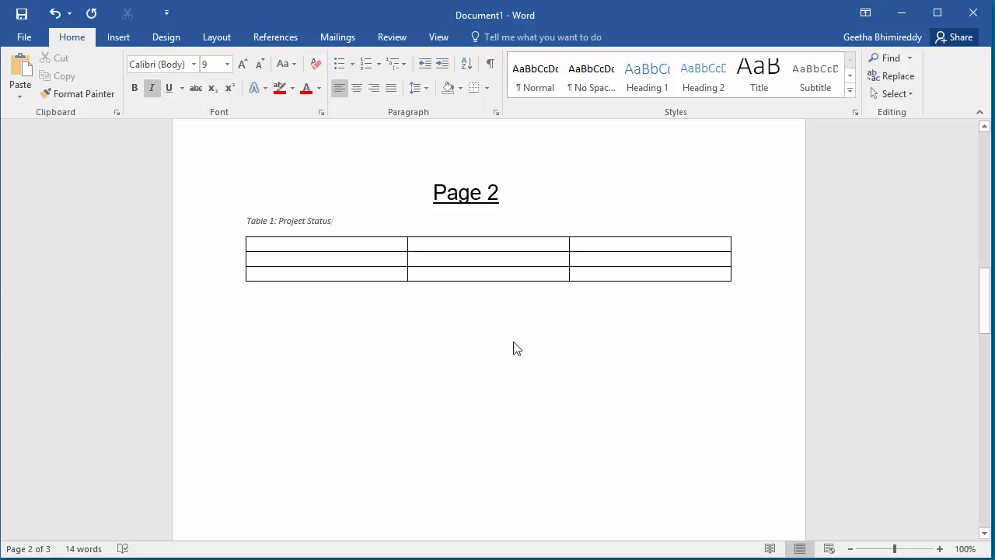
Scroll through the document to review page 3's renumbered 'Table 2: Project Report' caption.
{"action": "left_click", "coordinate": [333, 221]}
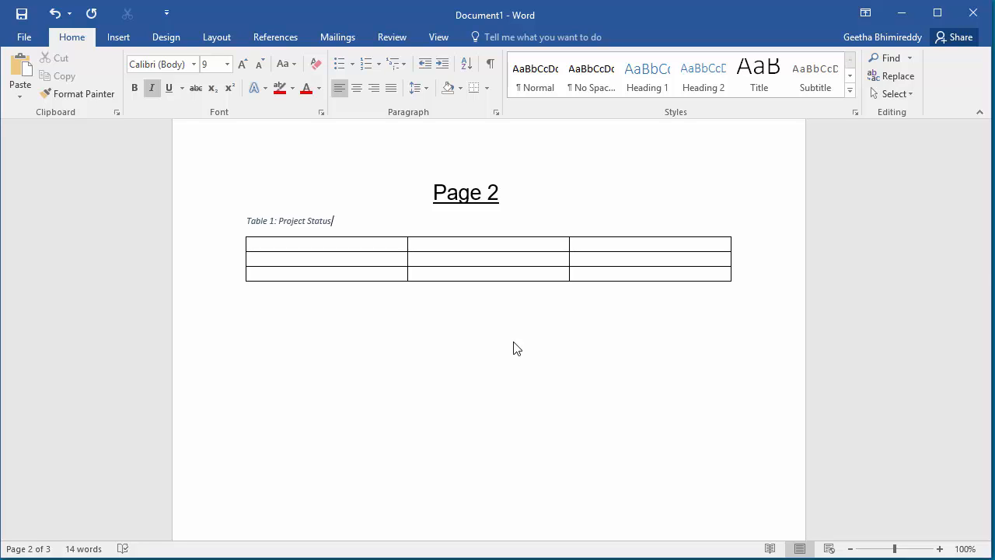
{"action": "scroll", "scroll_direction": "down", "scroll_amount": 3}
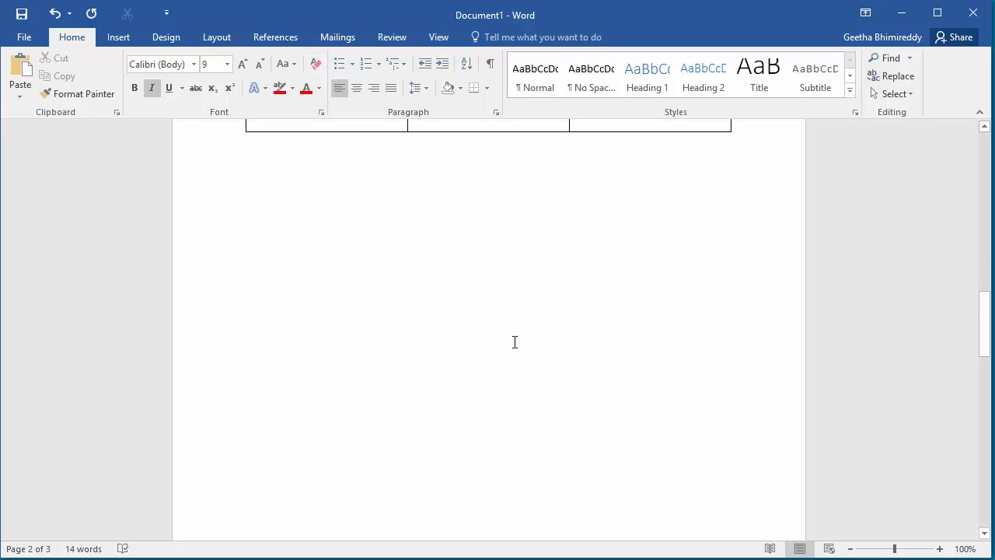
{"action": "scroll", "scroll_direction": "down", "scroll_amount": 3}
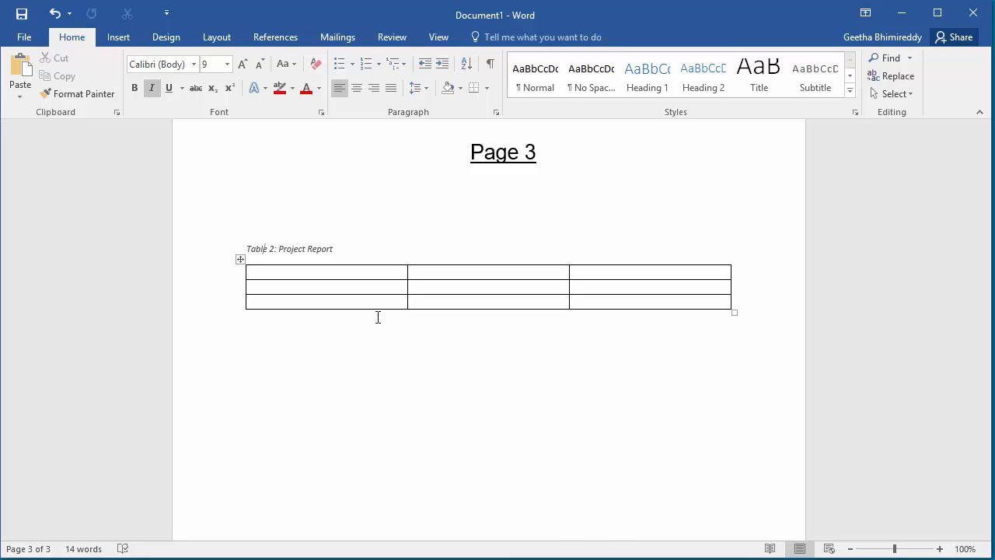
{"action": "scroll", "scroll_direction": "down", "scroll_amount": 3}
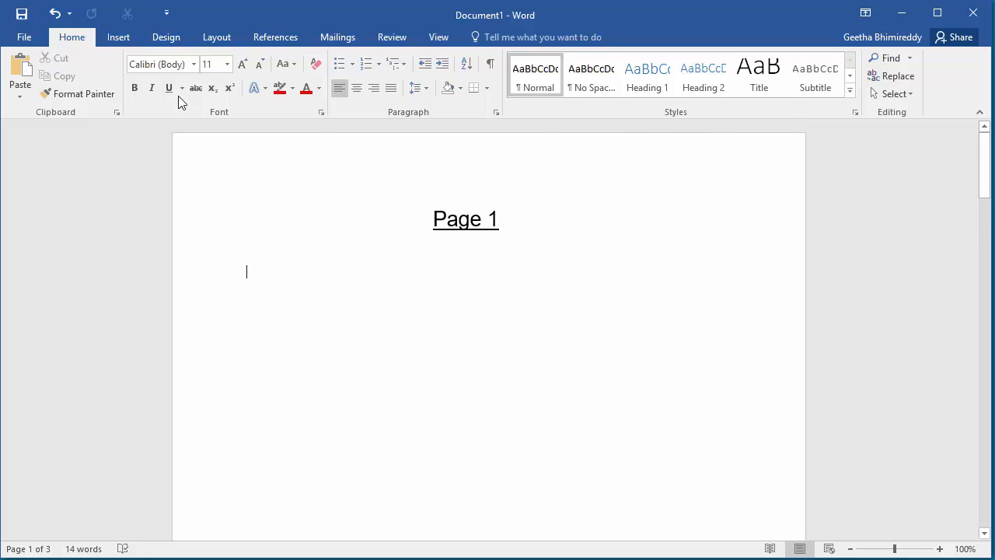
Insert a 3x3 table below the Page 1 heading and bring up its Caption dialog.
{"action": "left_click", "coordinate": [119, 36]}
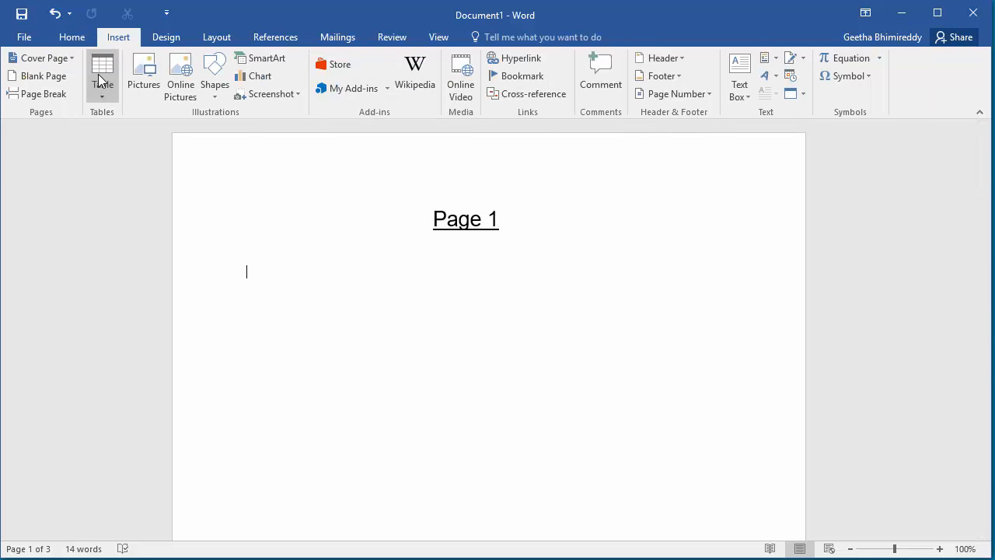
{"action": "left_click", "coordinate": [102, 66]}
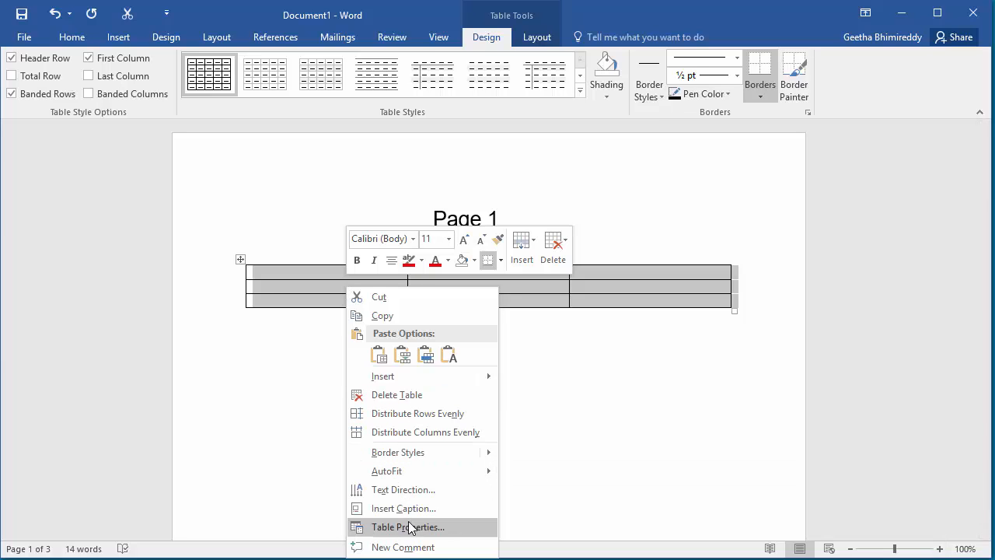
{"action": "left_click", "coordinate": [403, 508]}
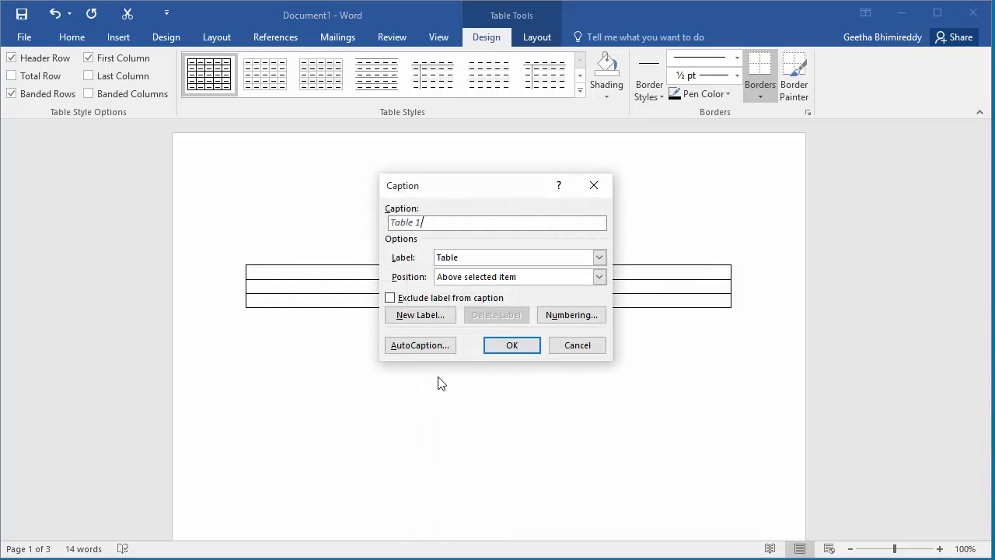
{"action": "mouse_move", "coordinate": [517, 451]}
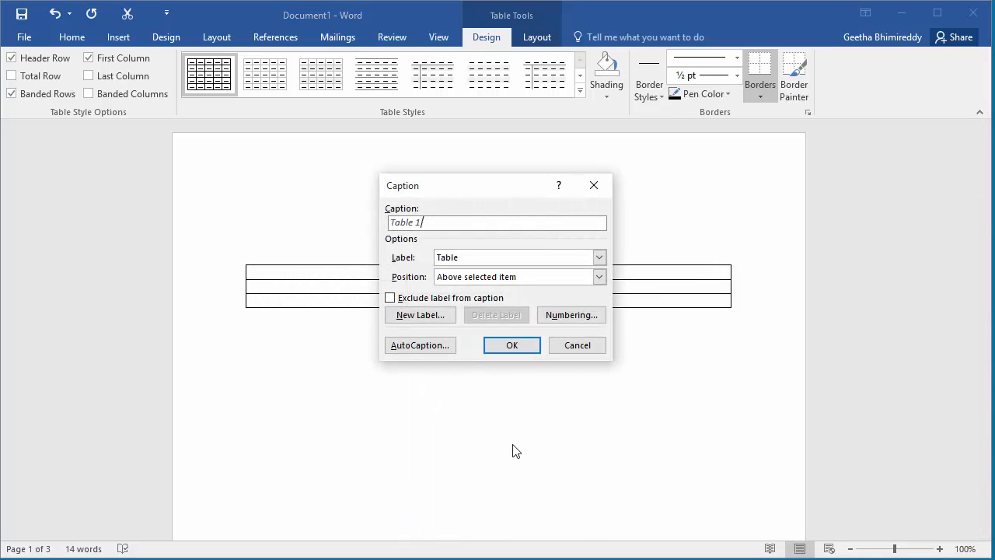
Caption the page-1 table 'Table 1: Project Matrix', placed above it.
{"action": "type", "text": "P"}
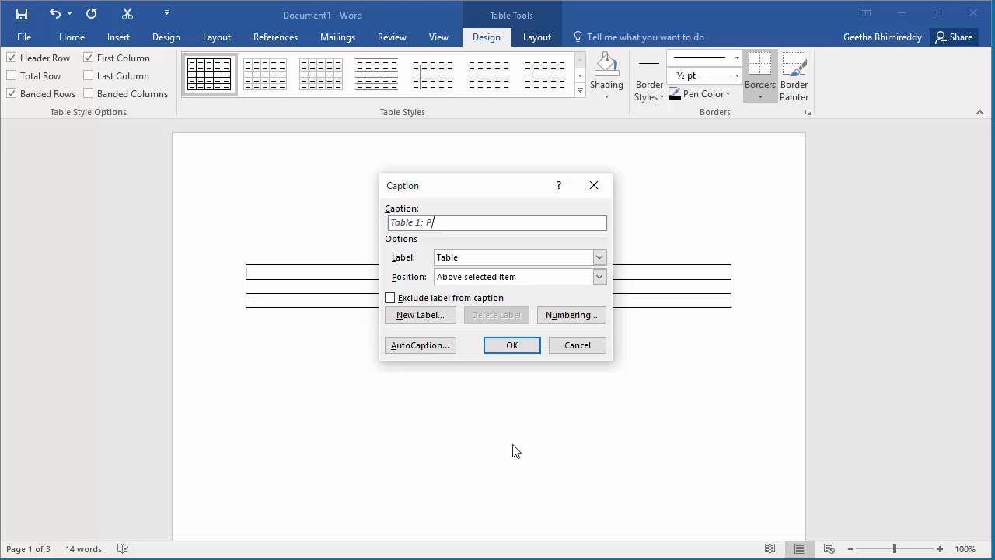
{"action": "type", "text": "roject"}
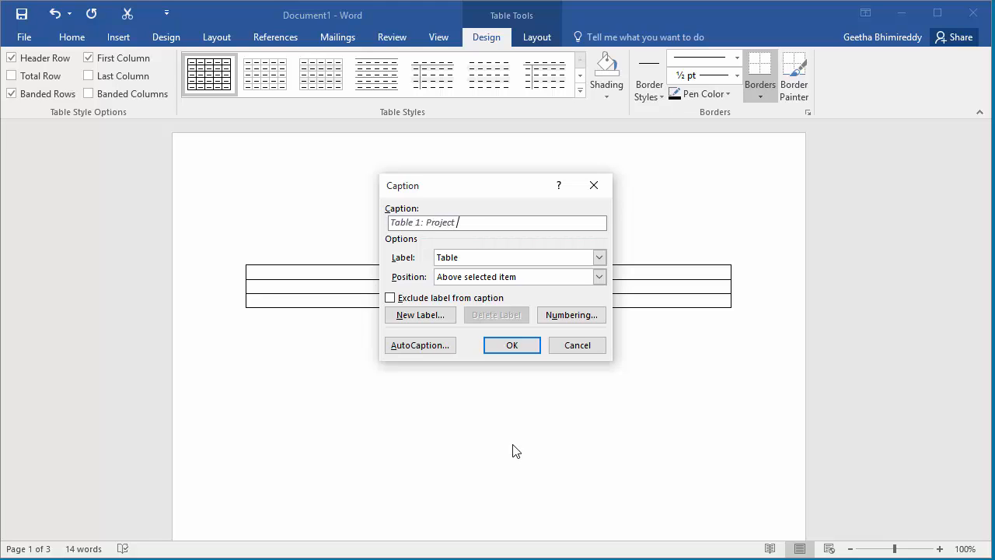
{"action": "type", "text": "Matrix"}
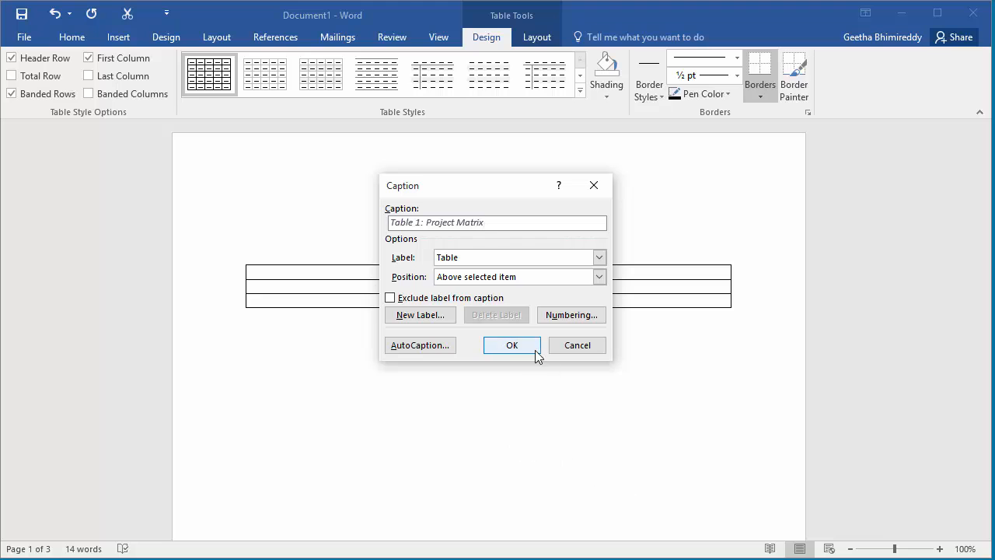
{"action": "left_click", "coordinate": [511, 344]}
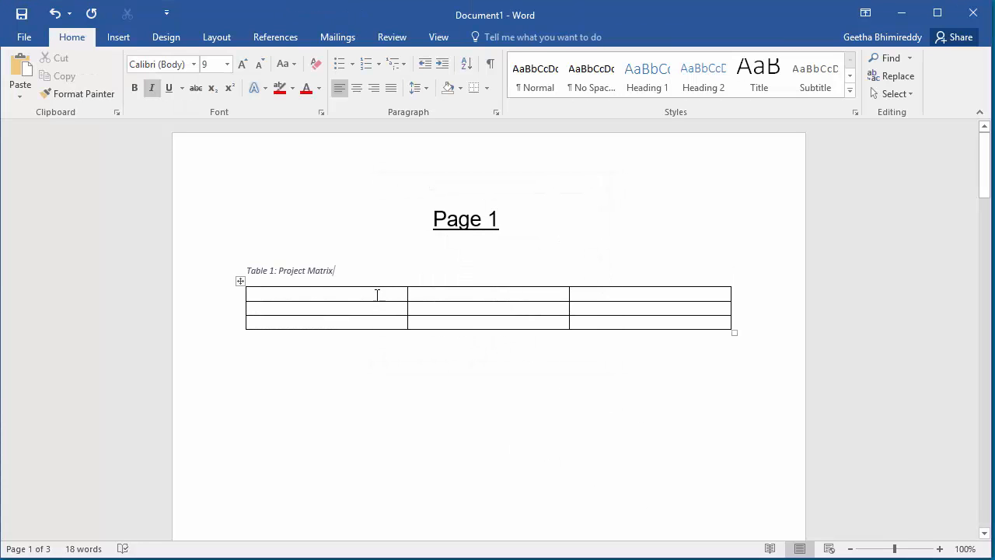